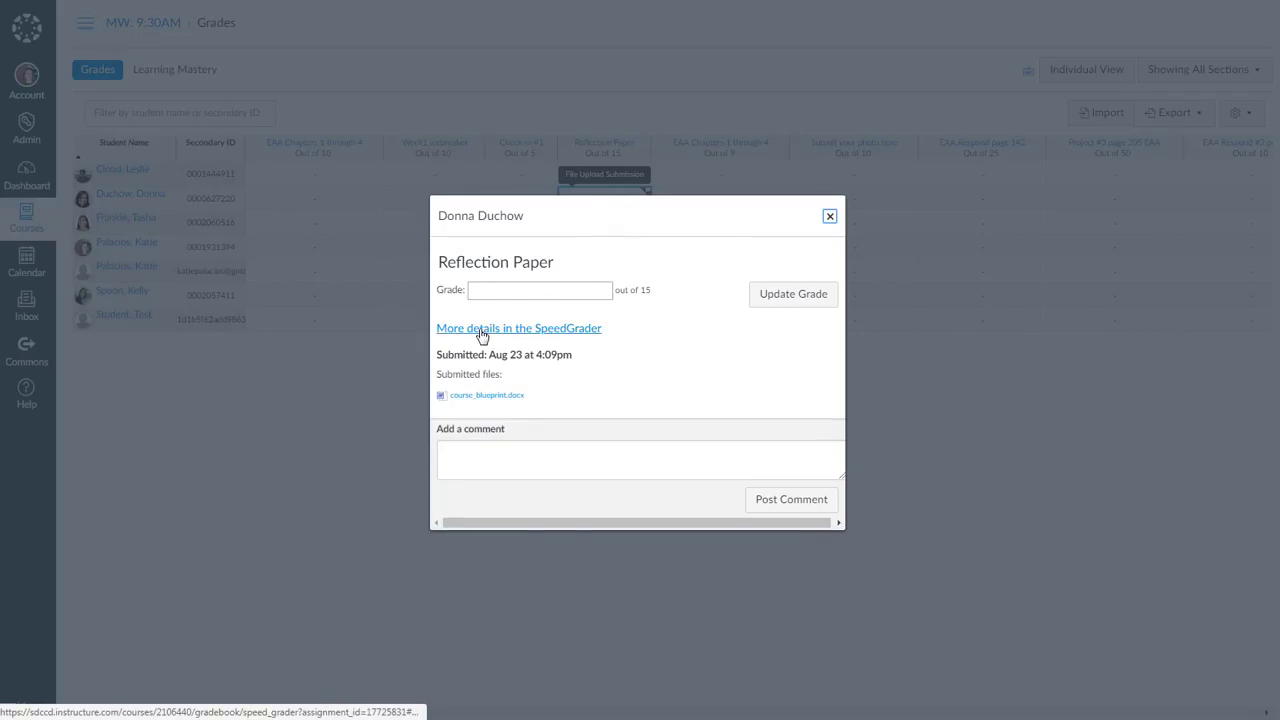
click(519, 328)
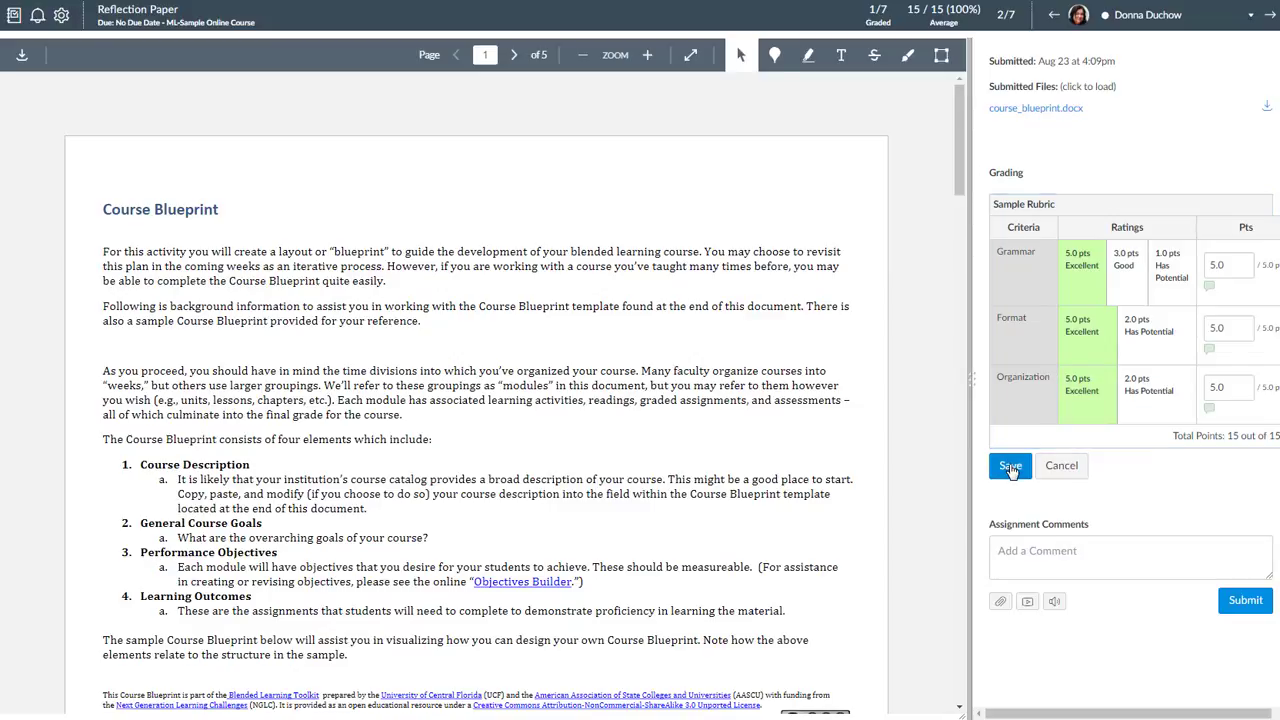